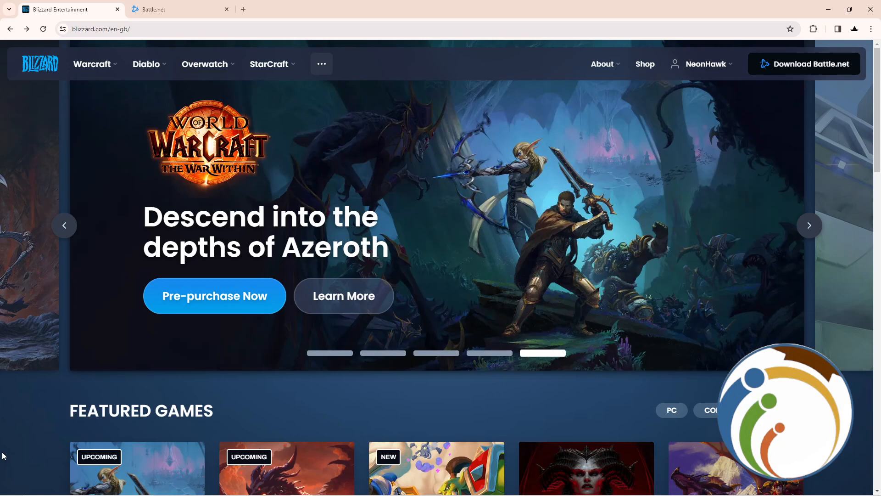
pyautogui.moveTo(141, 255)
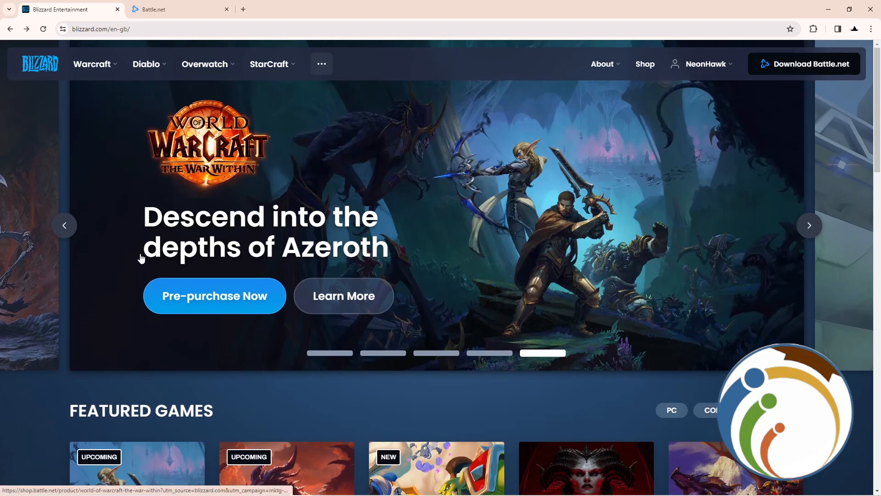
pyautogui.moveTo(124, 248)
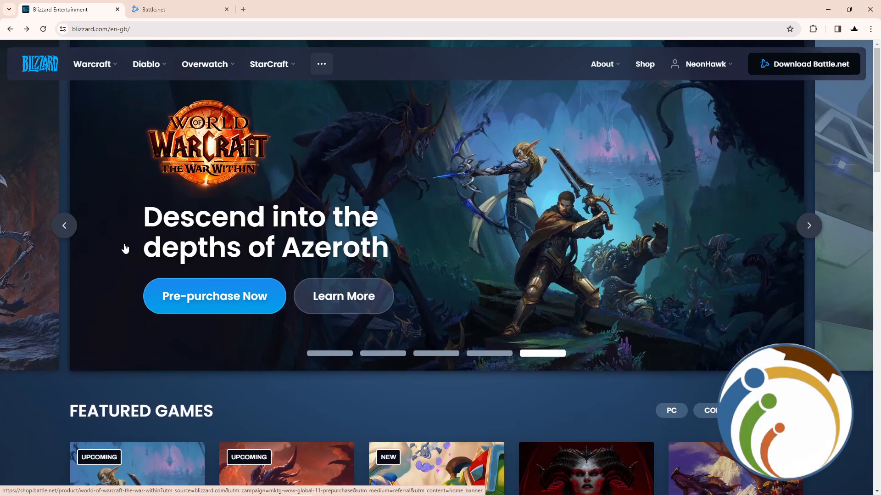
# Browse the Blizzard homepage, then go to Account Settings from the NeonHawk account menu
pyautogui.scroll(-3)
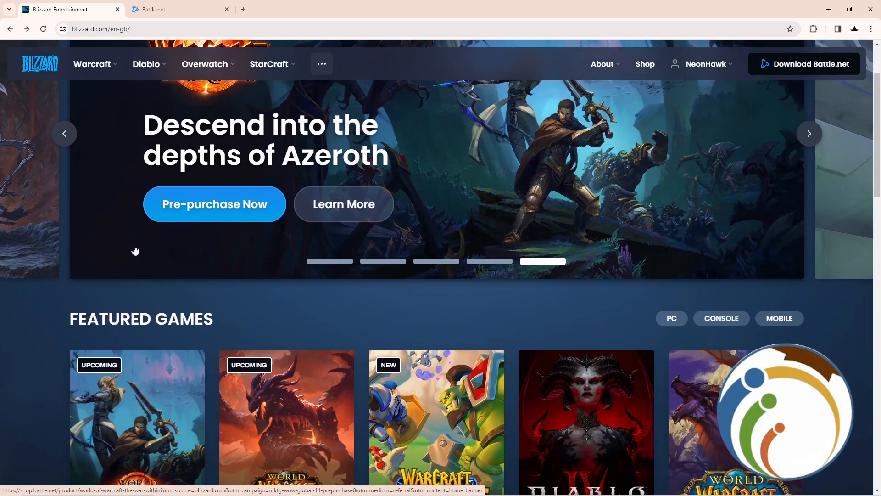
pyautogui.scroll(-3)
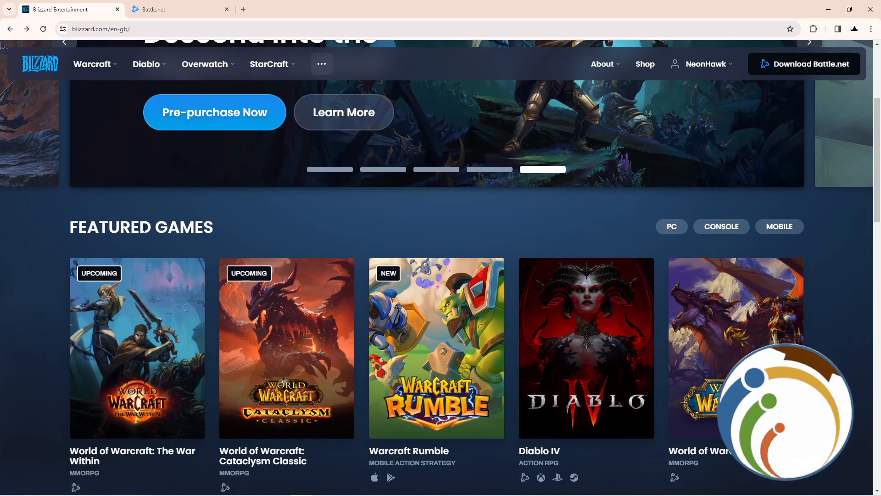
pyautogui.moveTo(167, 219)
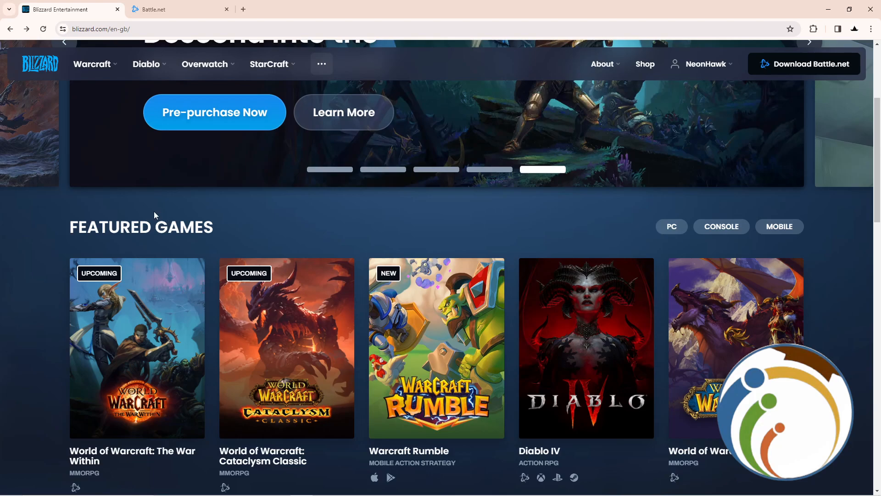
pyautogui.click(705, 64)
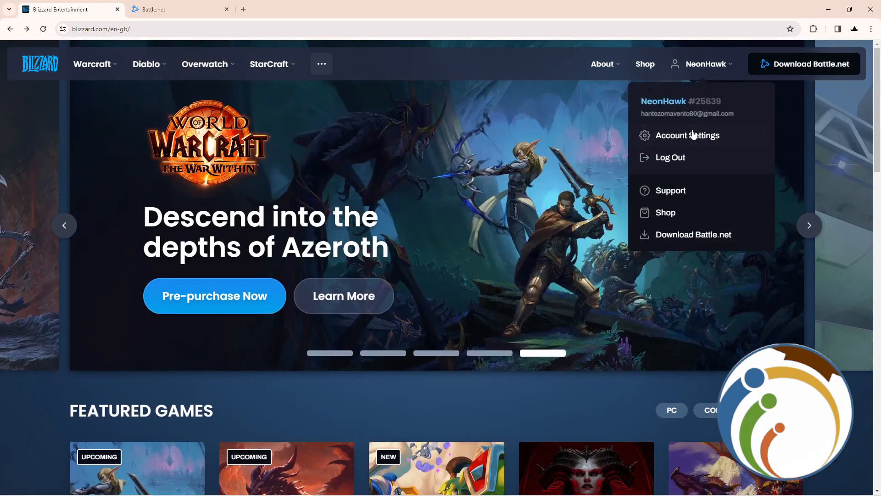
pyautogui.click(687, 135)
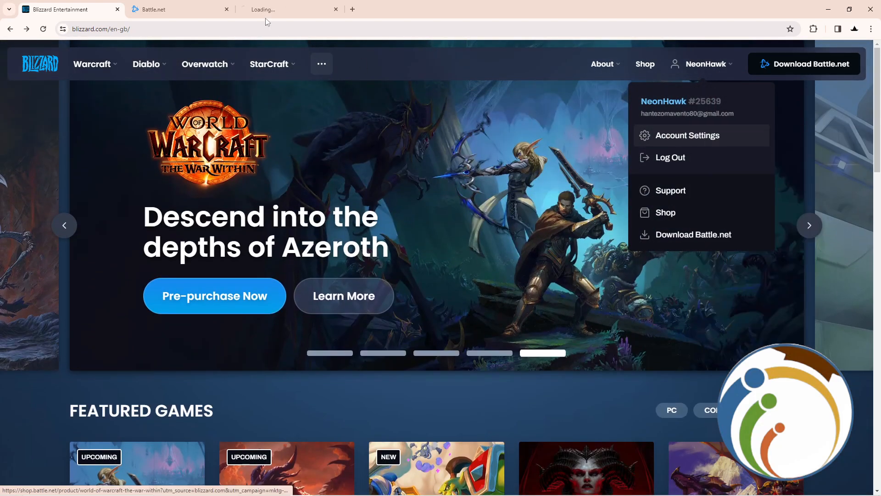
# Switch to the Battle.net Account tab and go to the Connections page
pyautogui.click(688, 135)
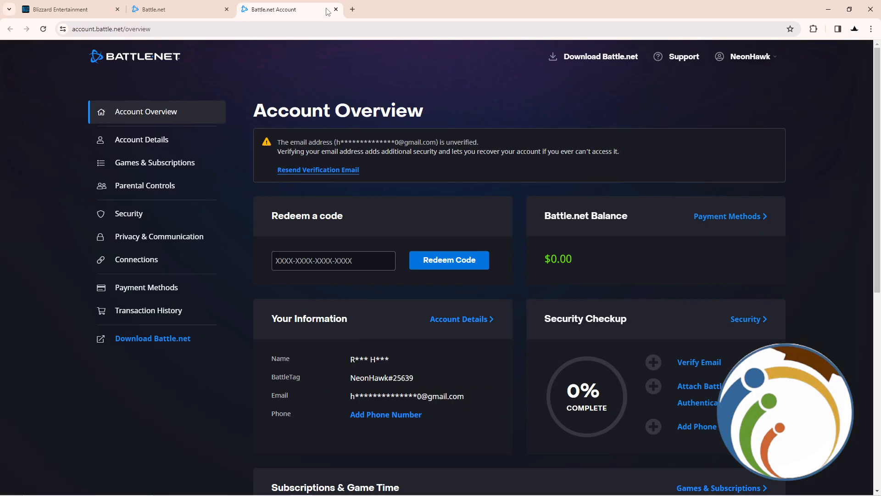
pyautogui.moveTo(125, 182)
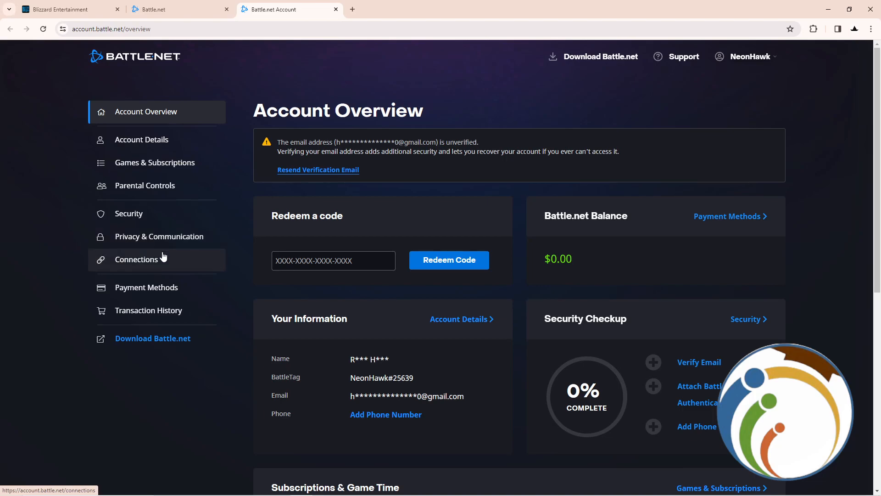
pyautogui.click(136, 259)
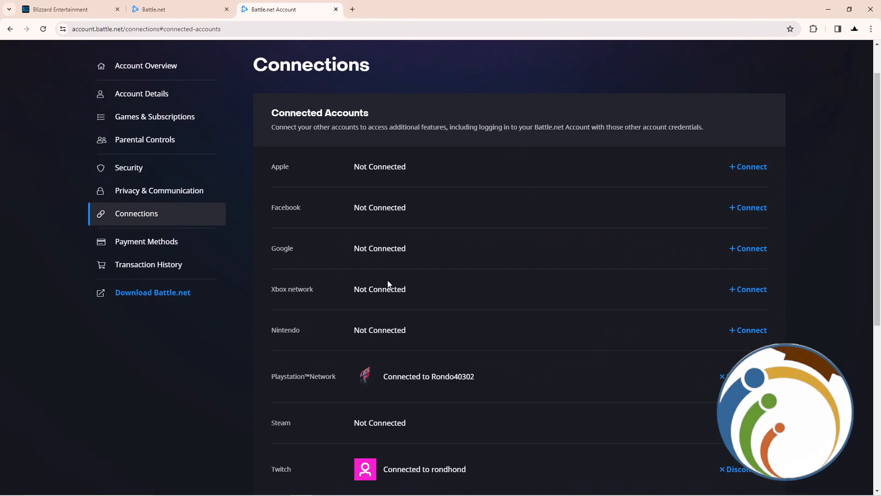
pyautogui.moveTo(349, 295)
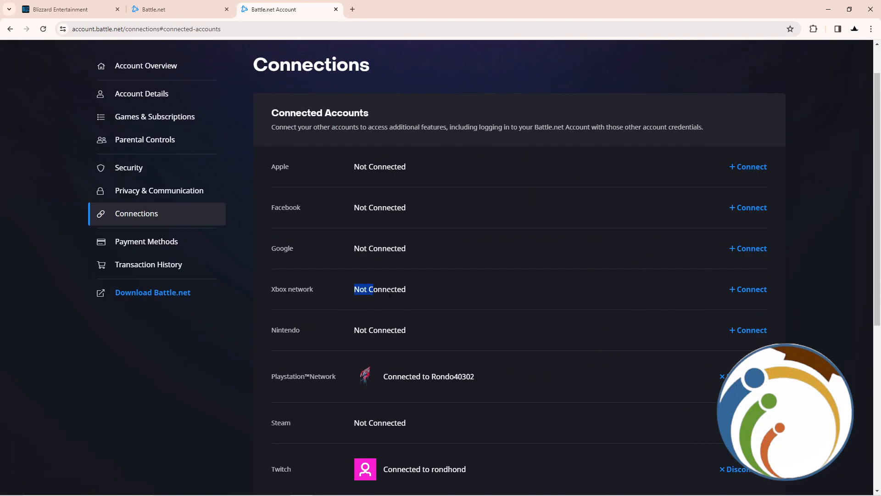
pyautogui.moveTo(750, 296)
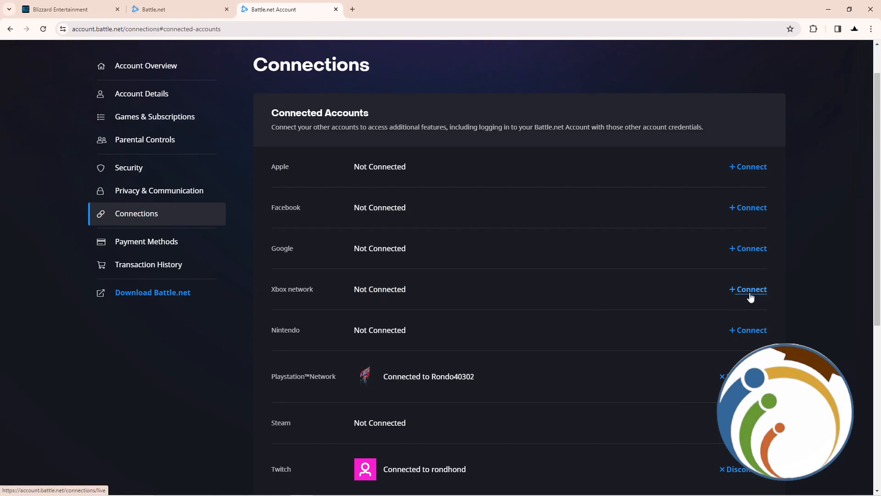
# Scroll through Connected Accounts to review the Xbox network row and its Connect/Disconnect link
pyautogui.scroll(-3)
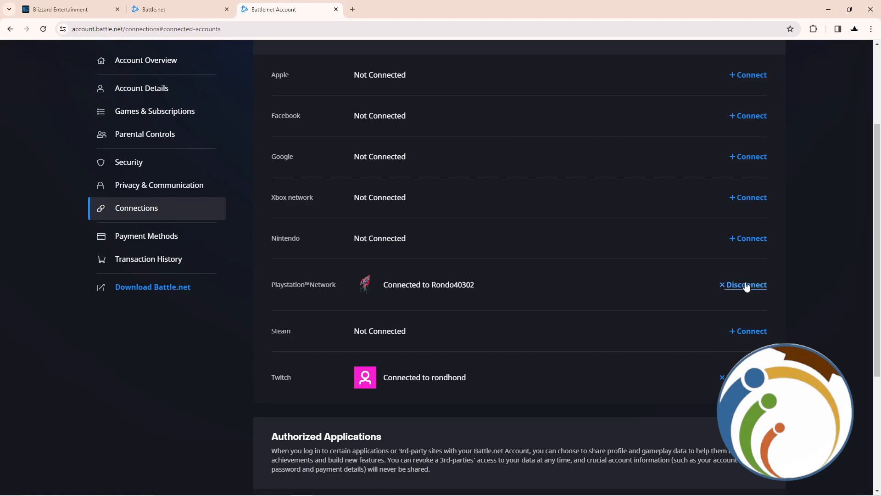
pyautogui.moveTo(753, 205)
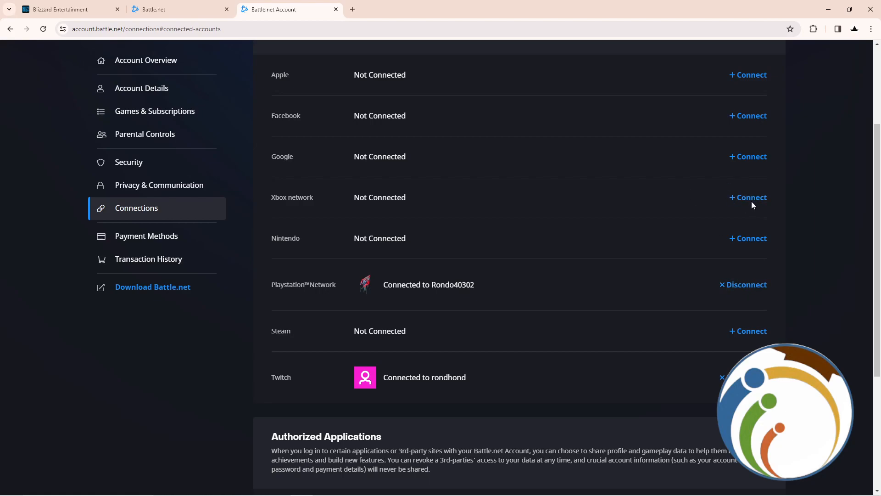
pyautogui.moveTo(350, 197)
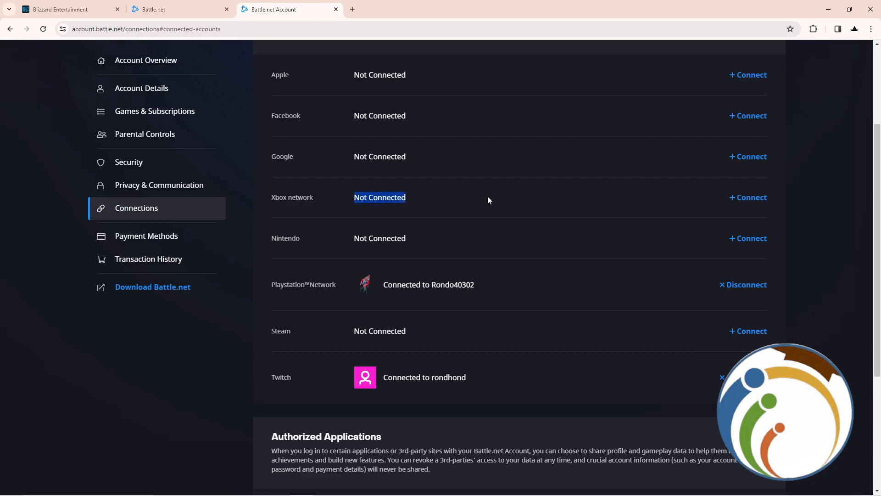
pyautogui.moveTo(403, 216)
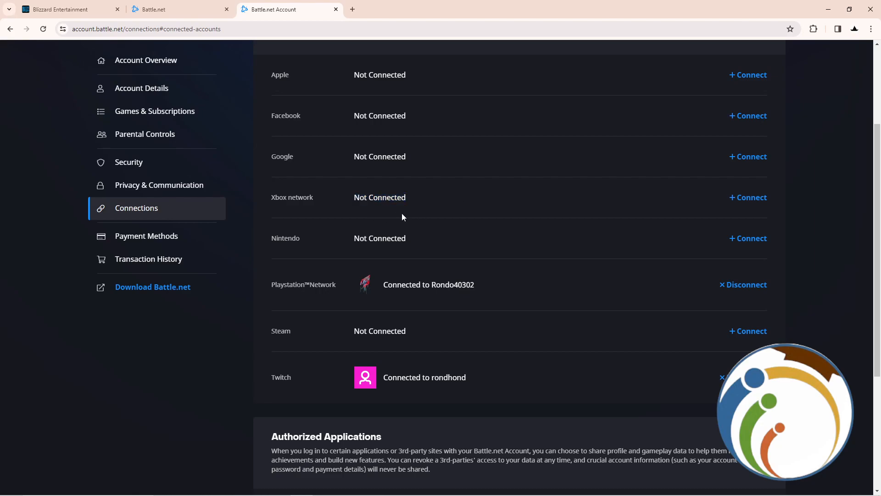
pyautogui.moveTo(135, 271)
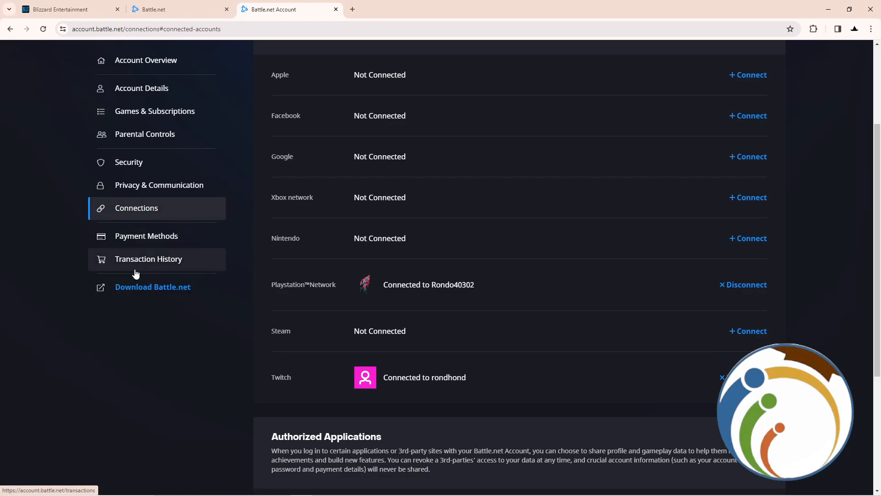
pyautogui.scroll(3)
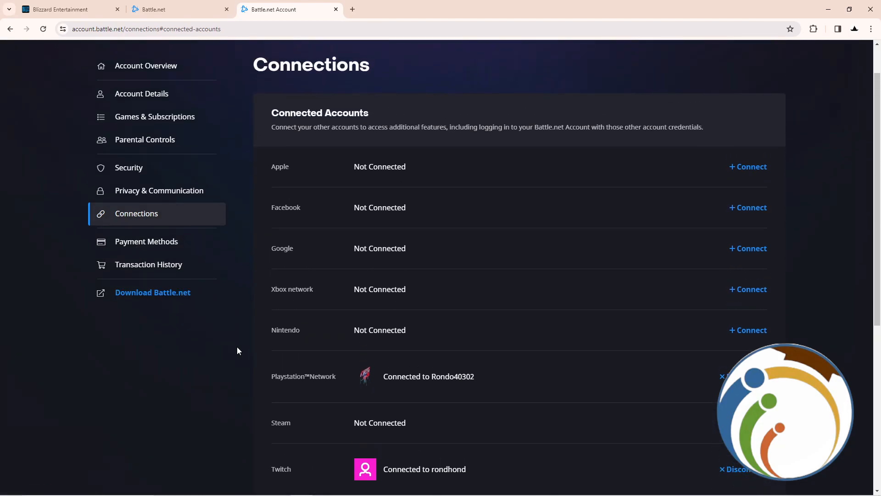